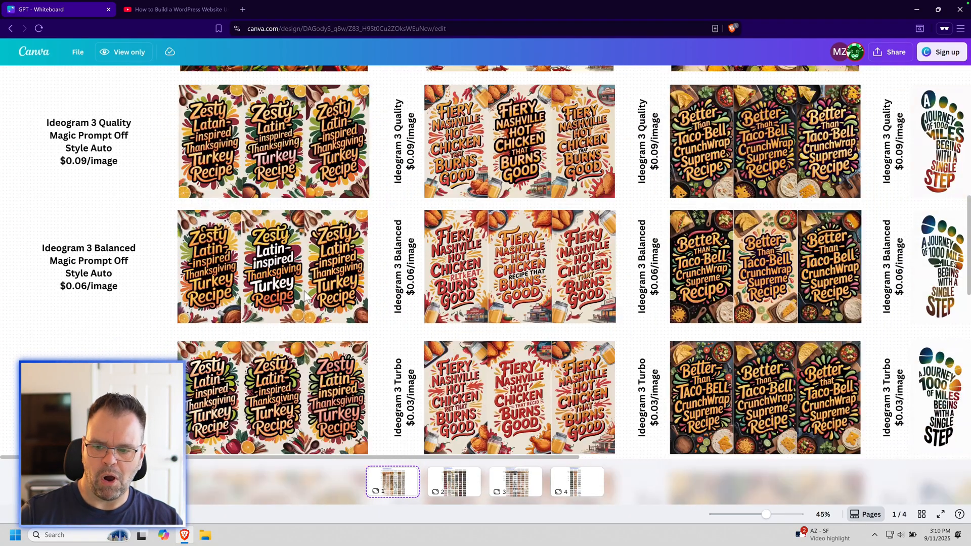
# Open page 2 of the board and view its Recraft 3, Qwen and Seedream 4 rows
pyautogui.scroll(-3)
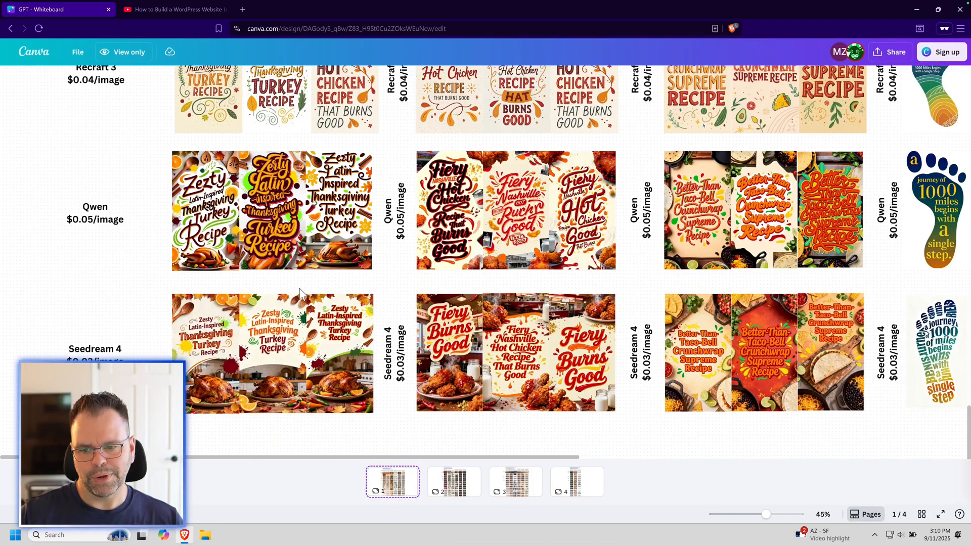
pyautogui.scroll(3)
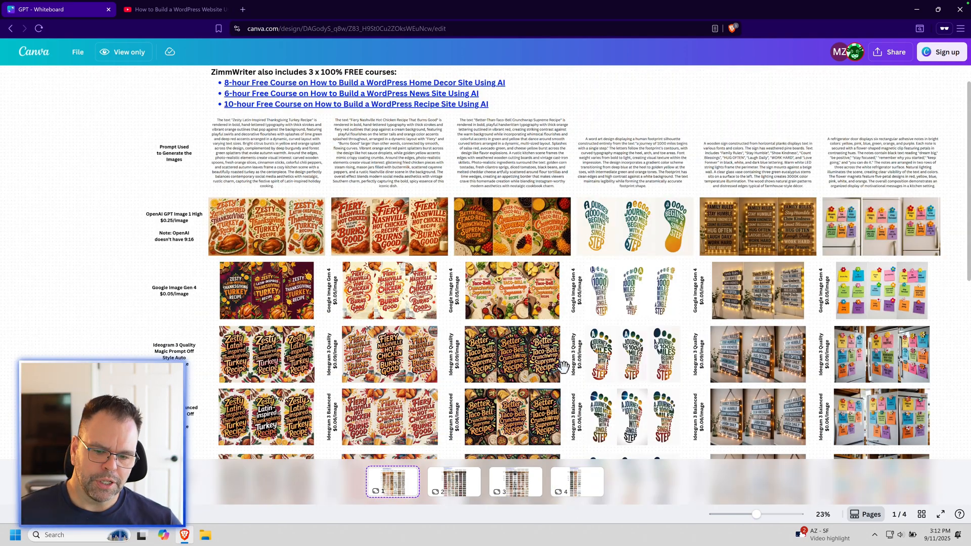
pyautogui.click(453, 482)
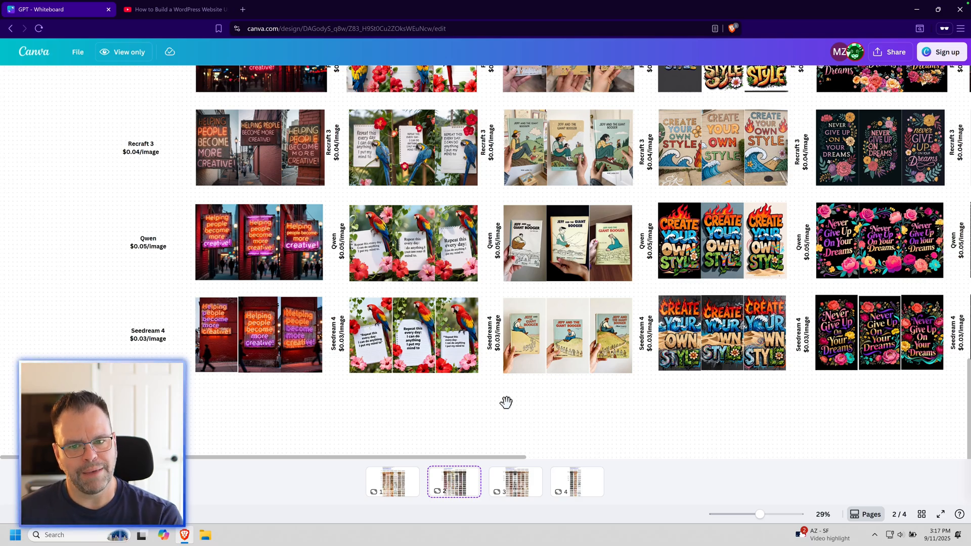